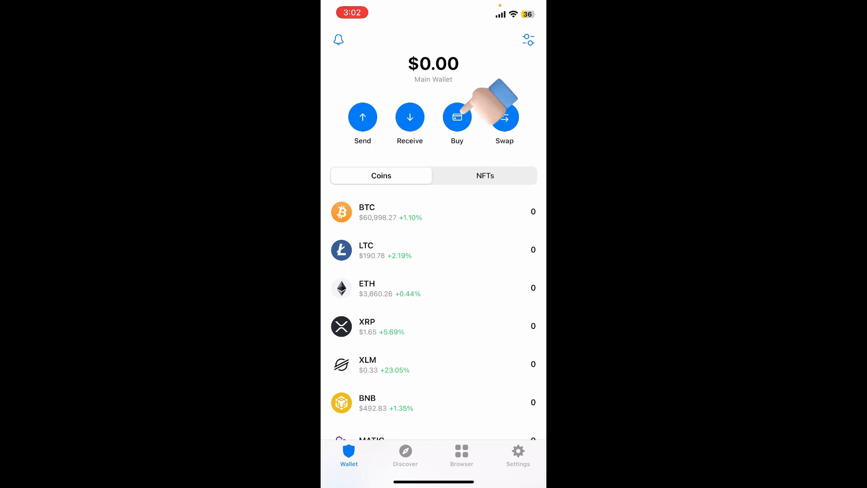
- Show the buyable coins and filter the list by searching 'Matic'
left_click(457, 116)
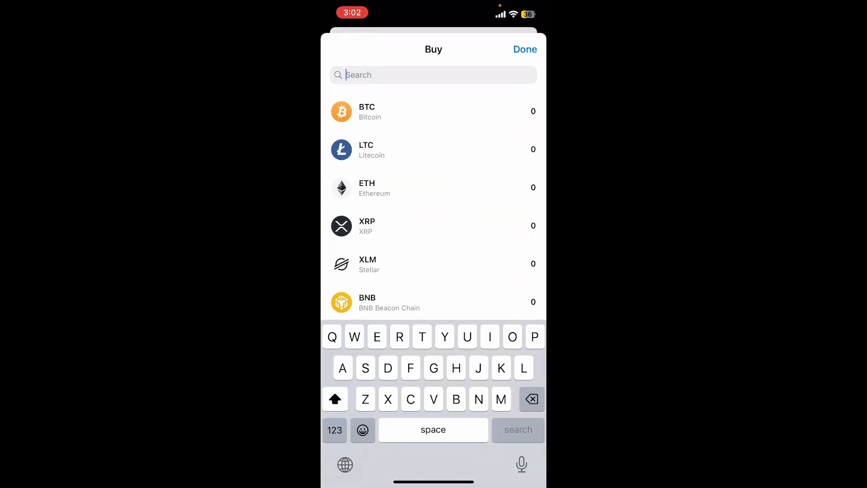
type("Matic")
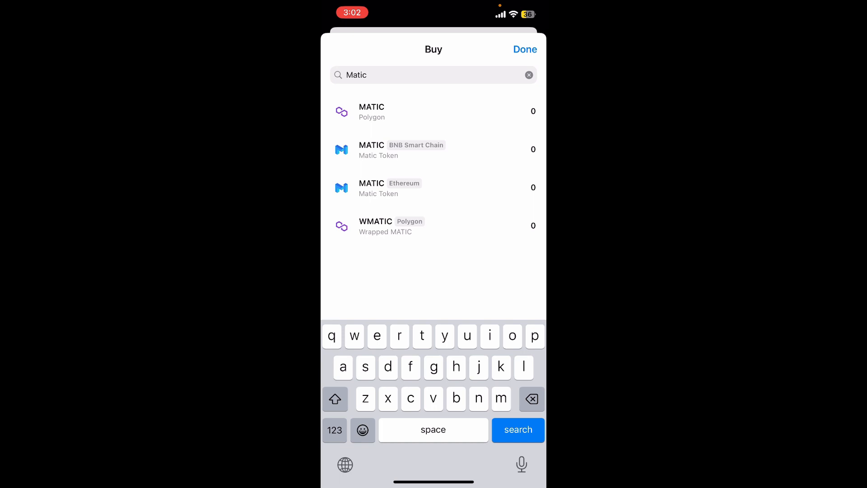
- Choose MATIC on Polygon and enter US$25 (≈28.03 MATIC) with Ramp as provider
left_click(371, 111)
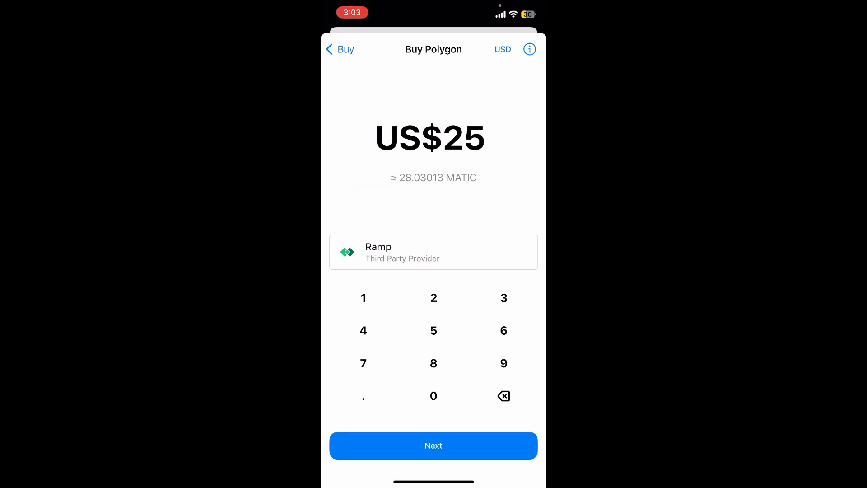
left_click(433, 445)
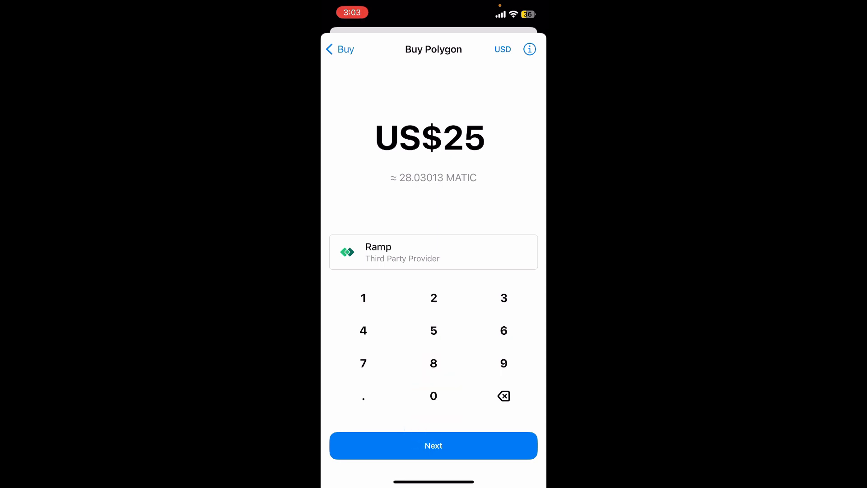
left_click(432, 445)
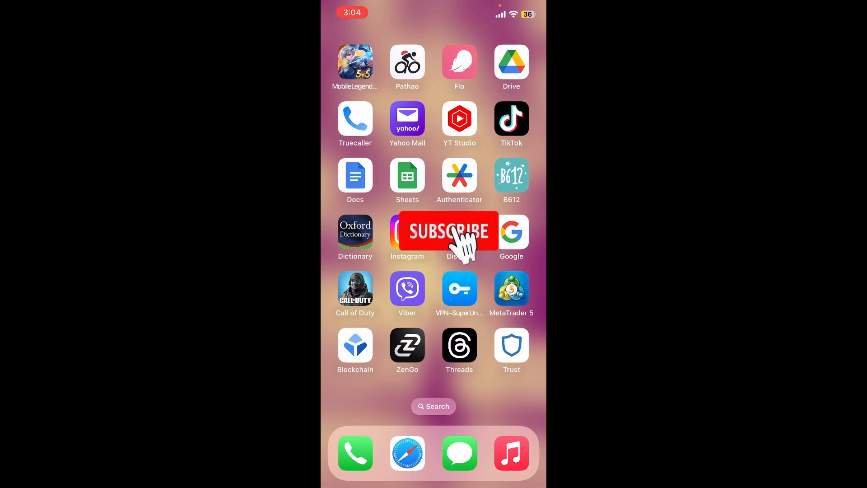
left_click(448, 231)
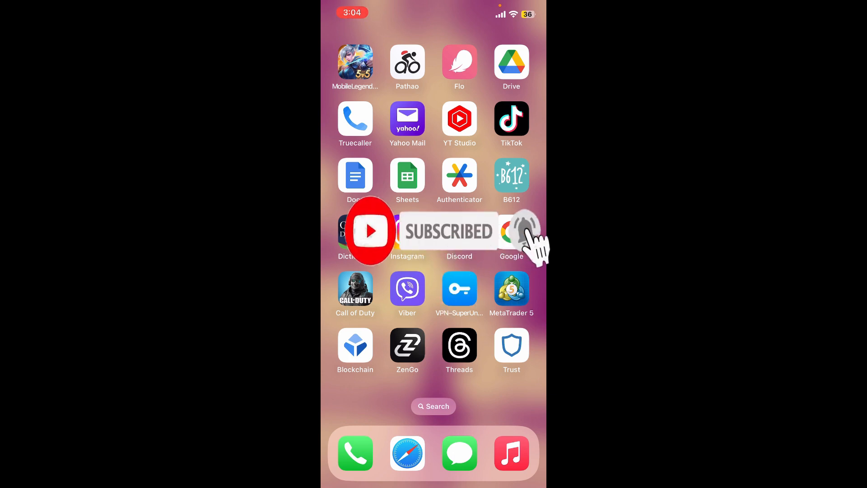